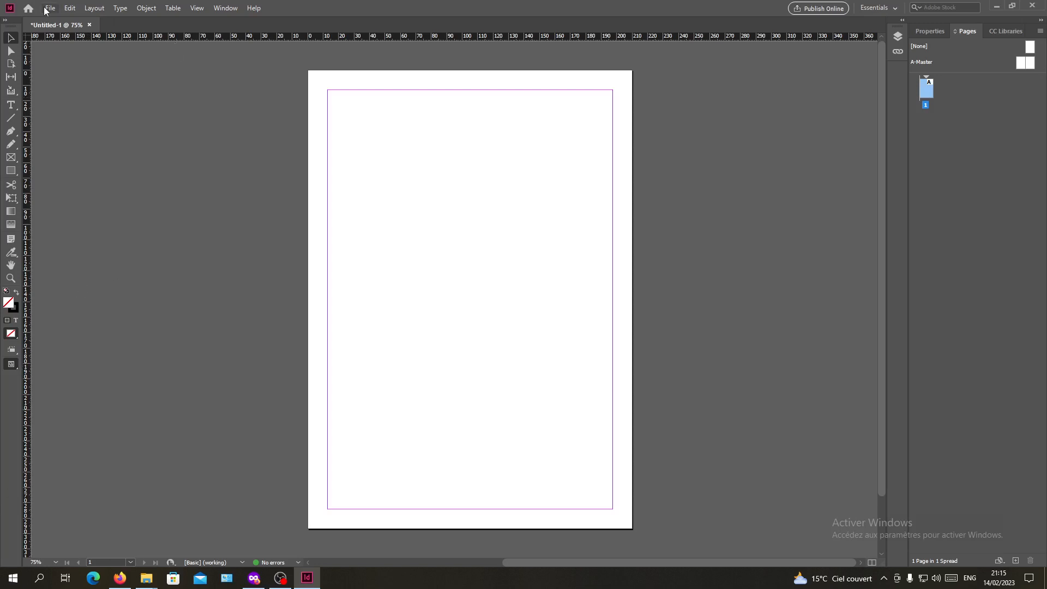
- Start a new document, choose landscape, then cancel without creating it
left_click(50, 9)
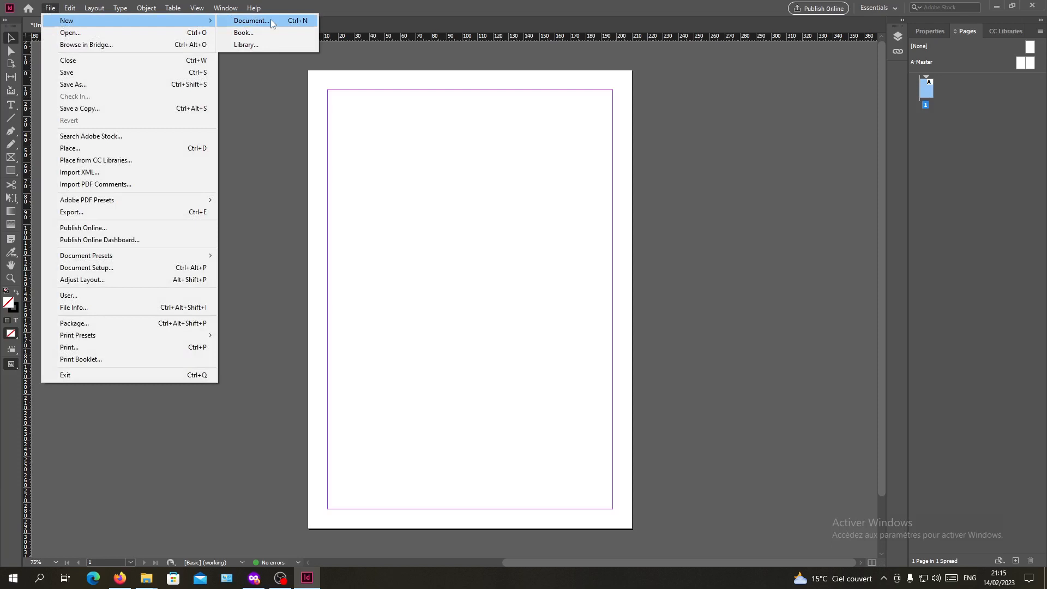
left_click(250, 20)
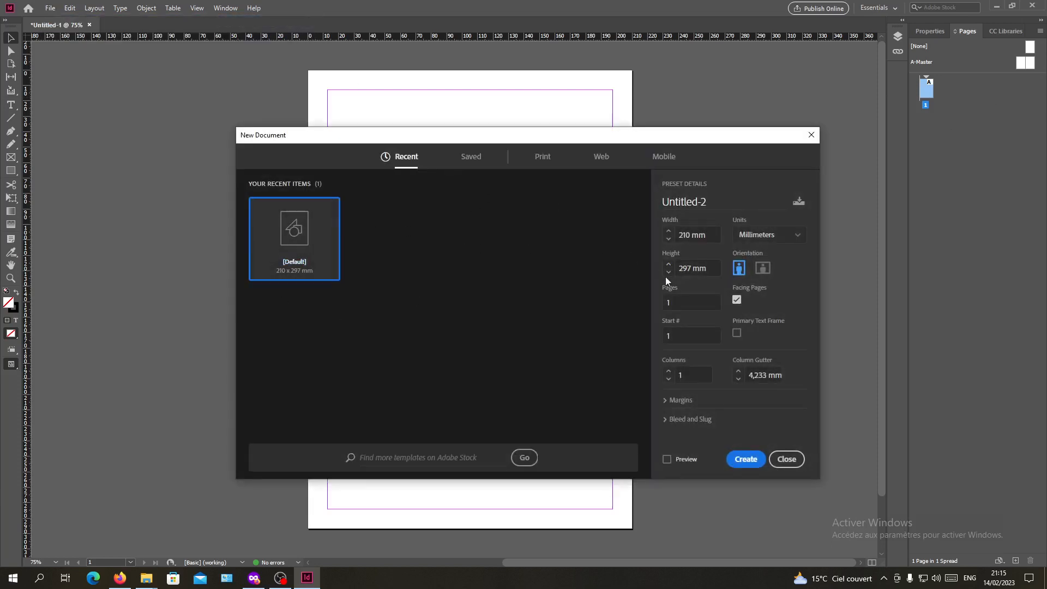
left_click(762, 268)
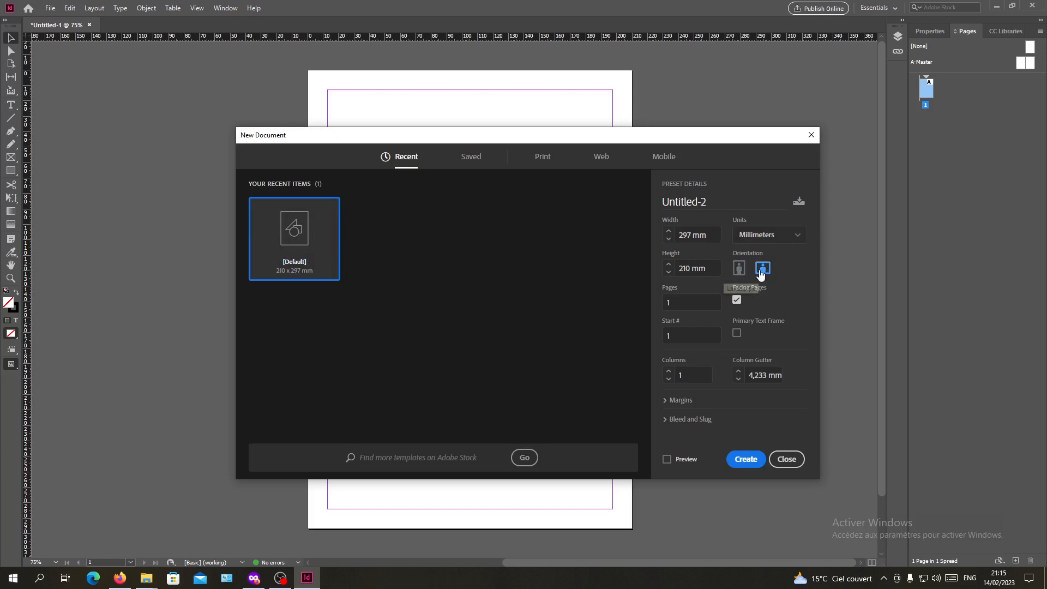
mouse_move(763, 268)
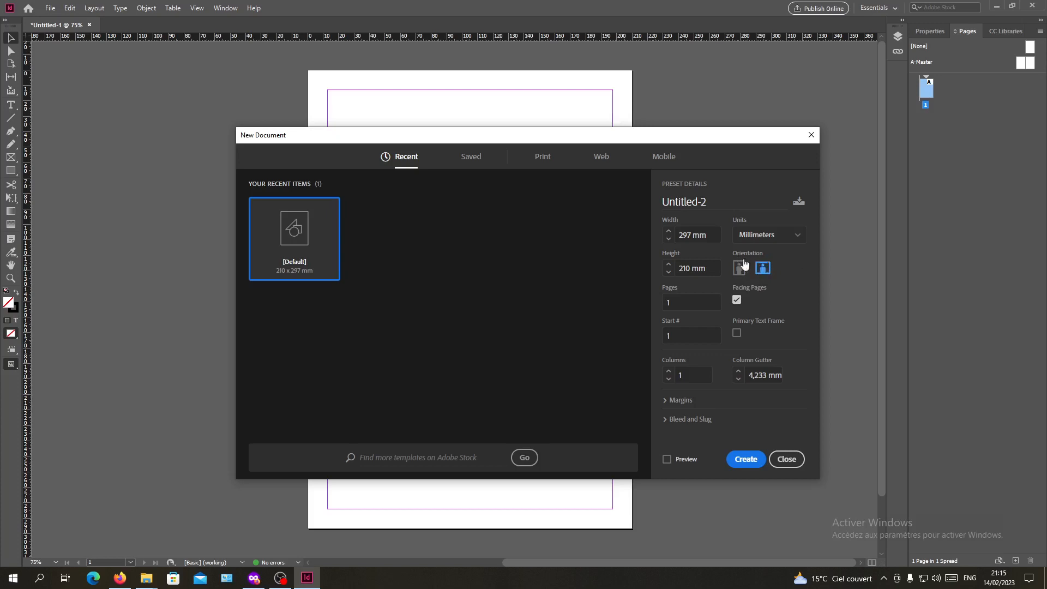
left_click(786, 459)
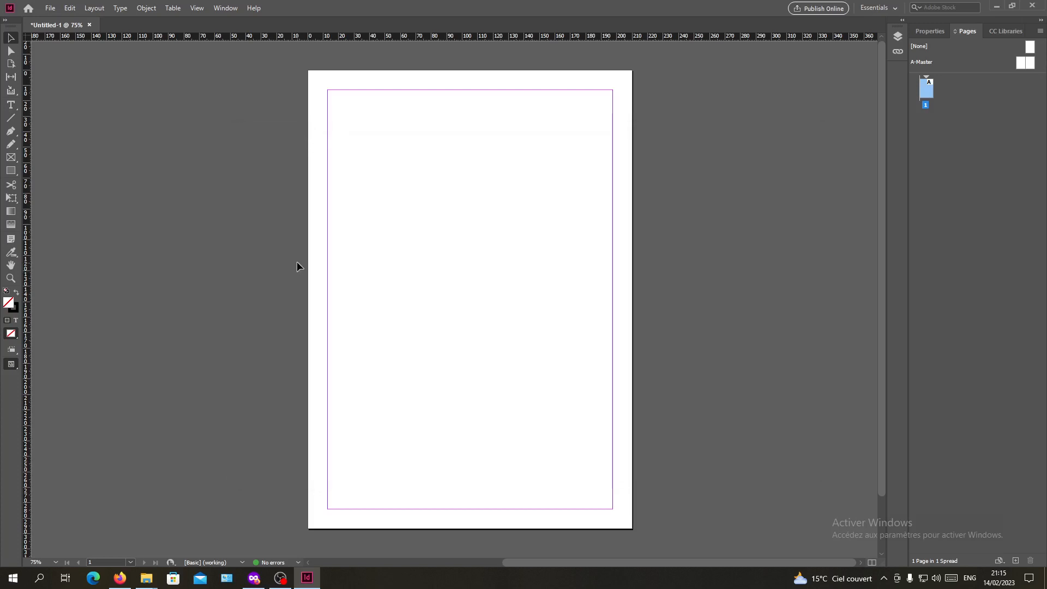
mouse_move(799, 394)
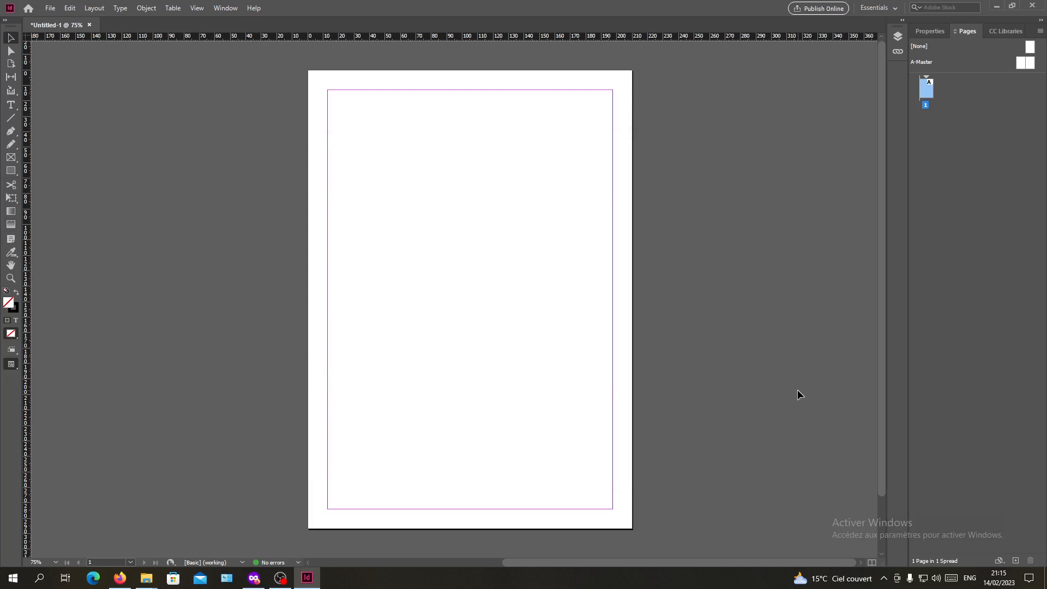
mouse_move(41, 4)
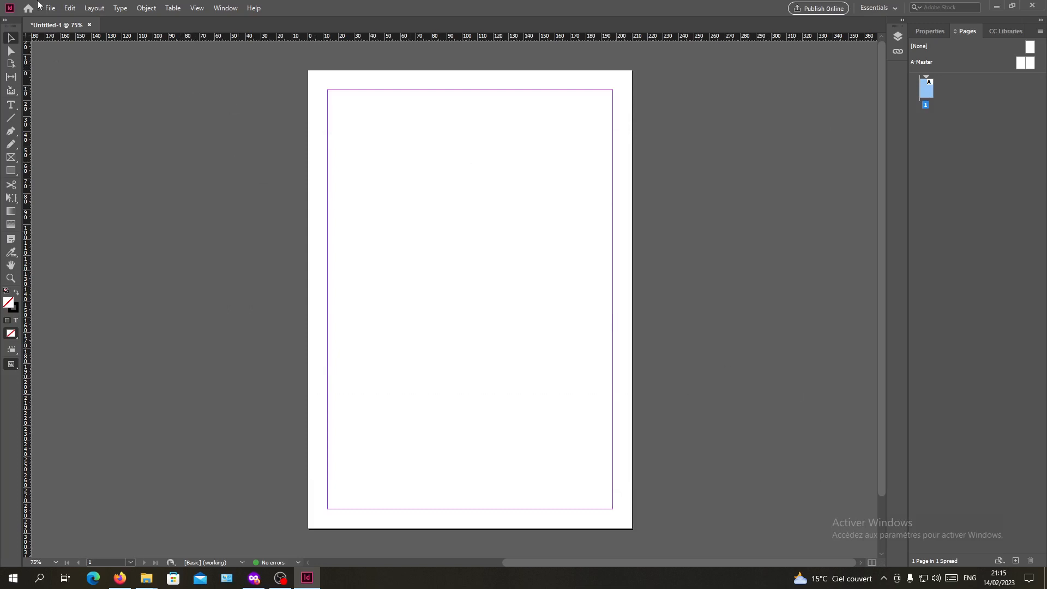
- Switch the current page to landscape orientation in Document Setup and apply it
left_click(61, 8)
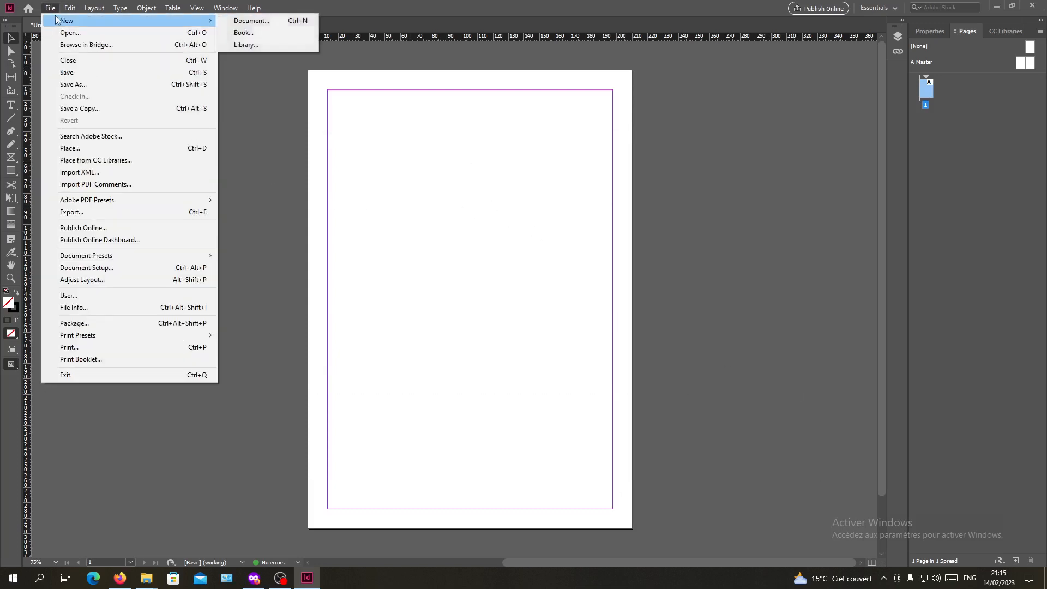
mouse_move(521, 167)
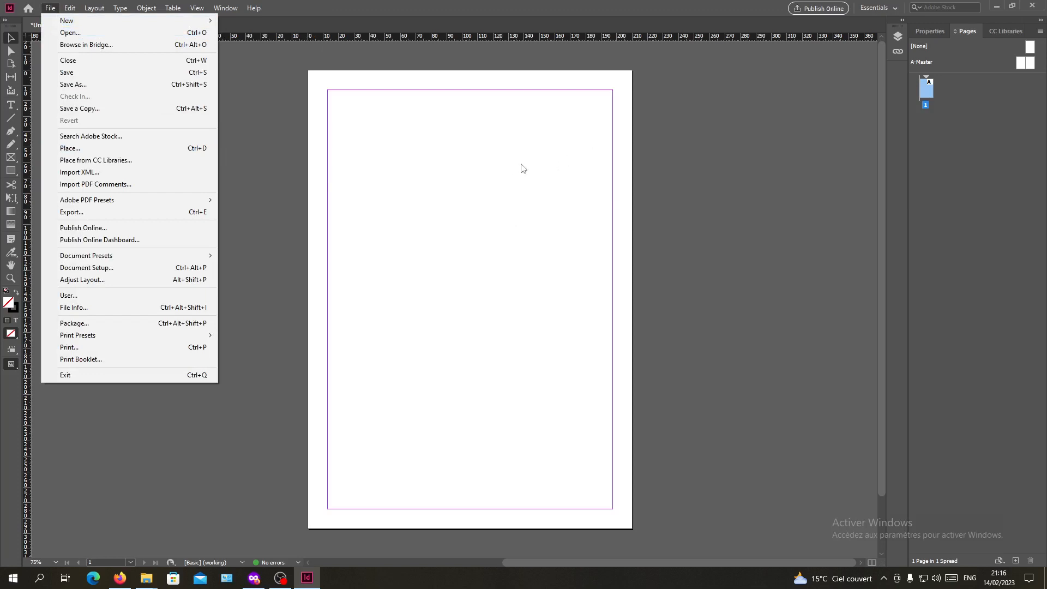
mouse_move(44, 11)
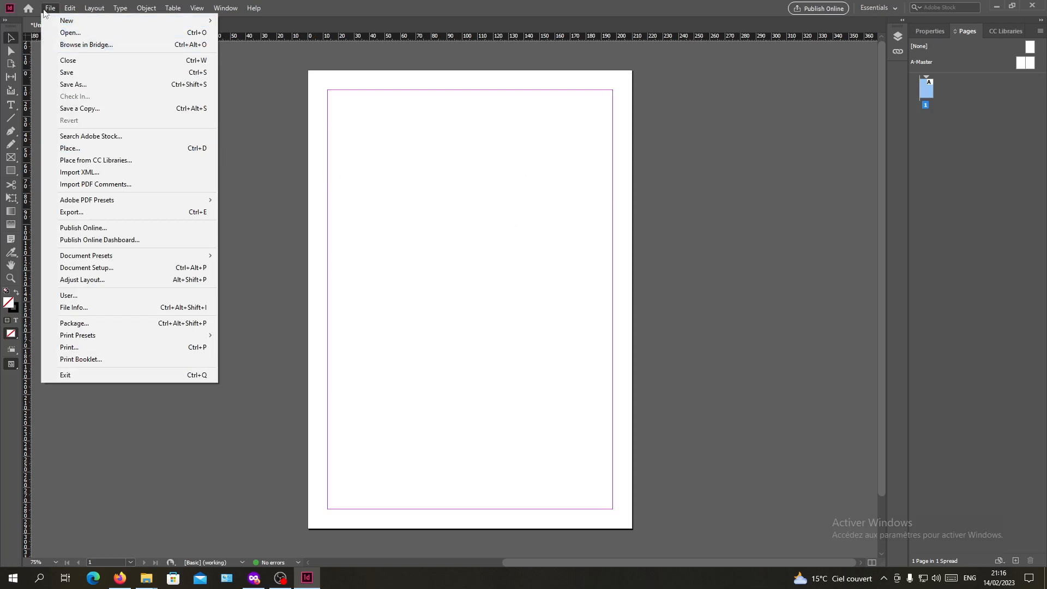
mouse_move(95, 160)
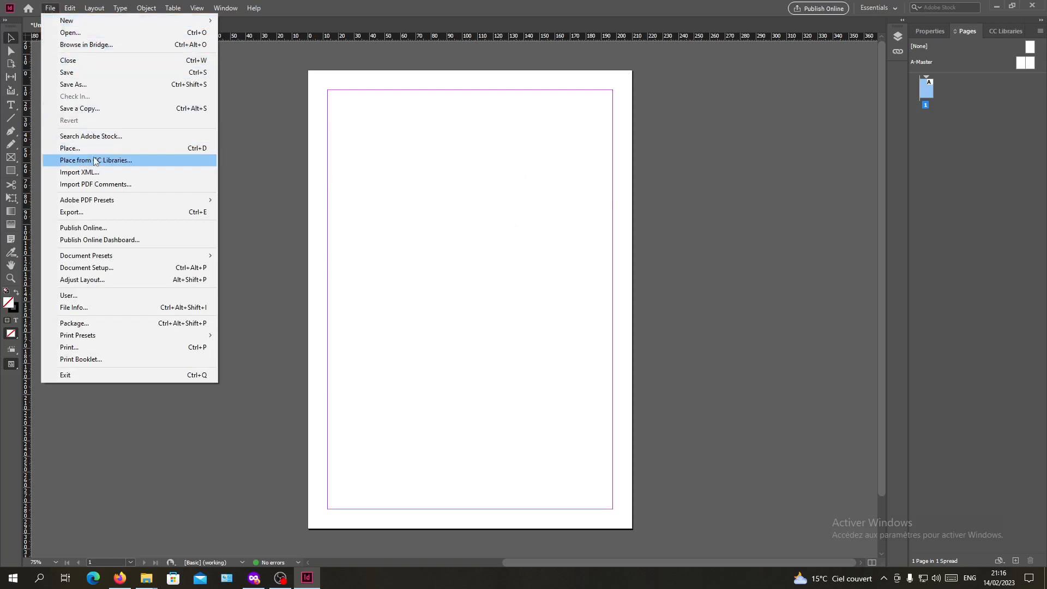
mouse_move(114, 276)
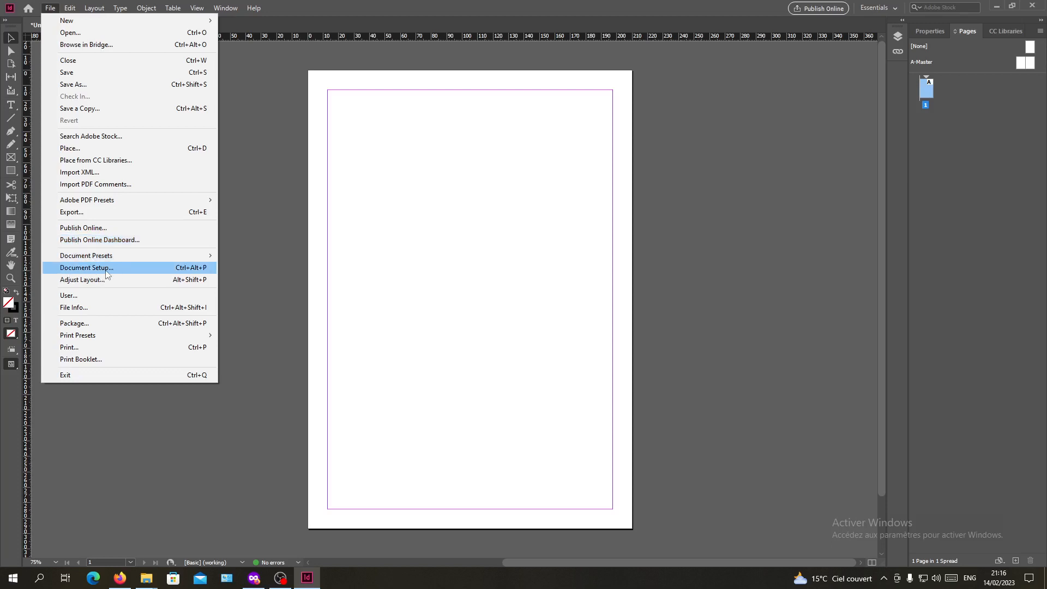
left_click(85, 267)
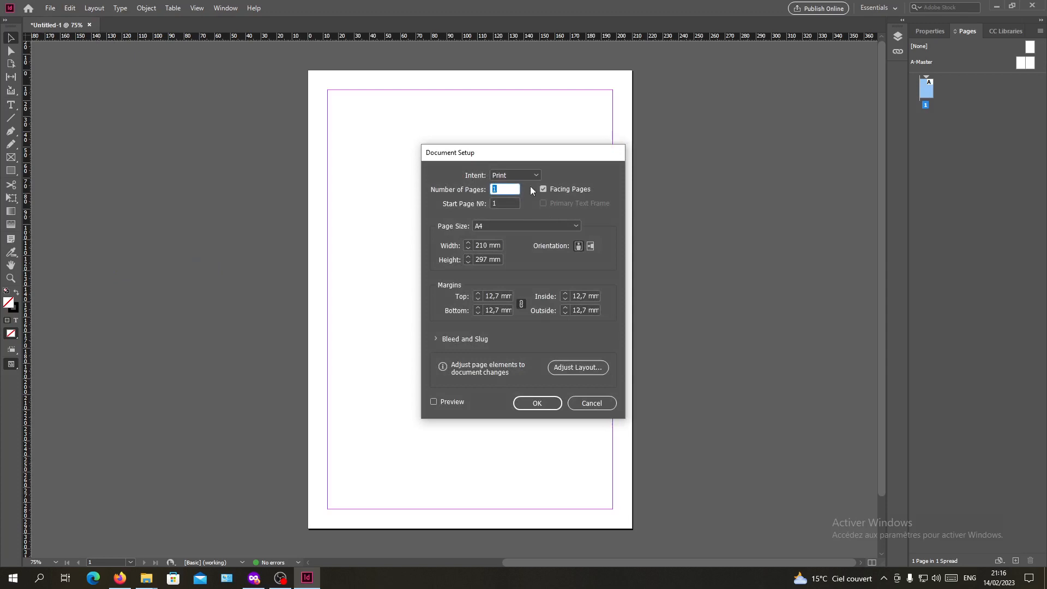
mouse_move(416, 223)
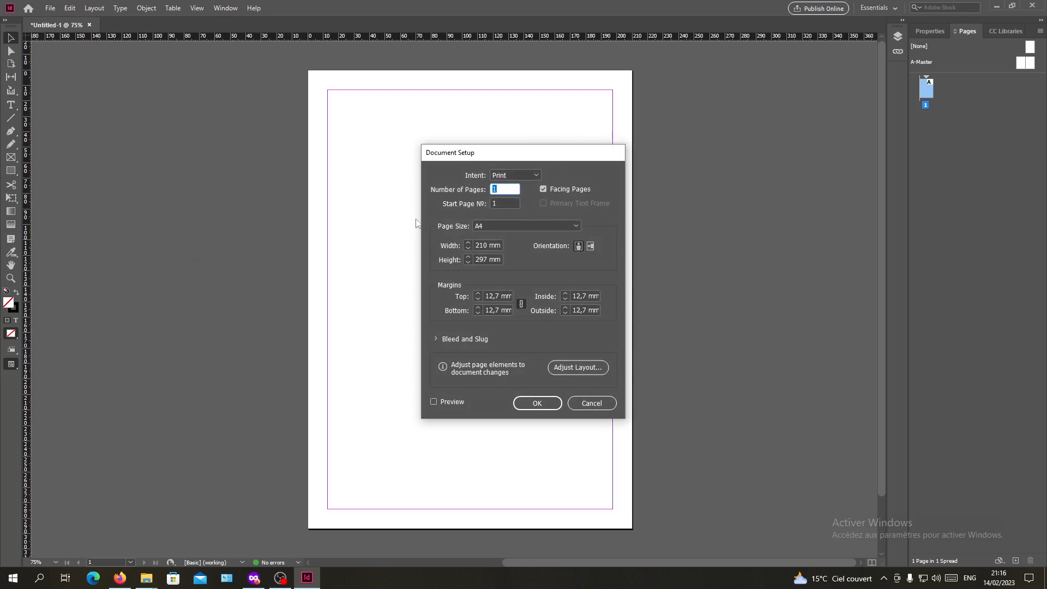
mouse_move(591, 263)
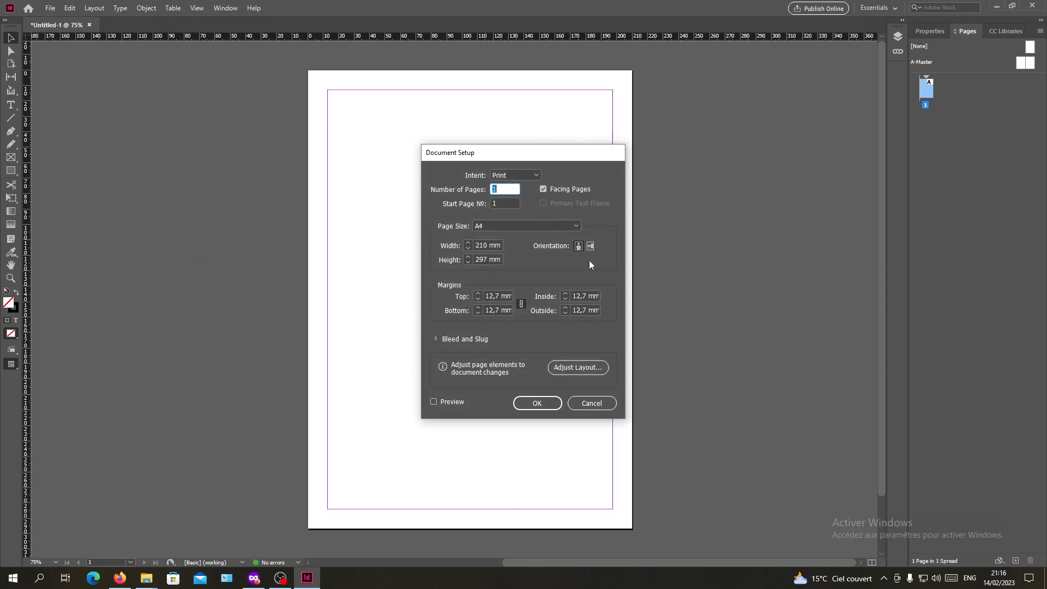
left_click(590, 246)
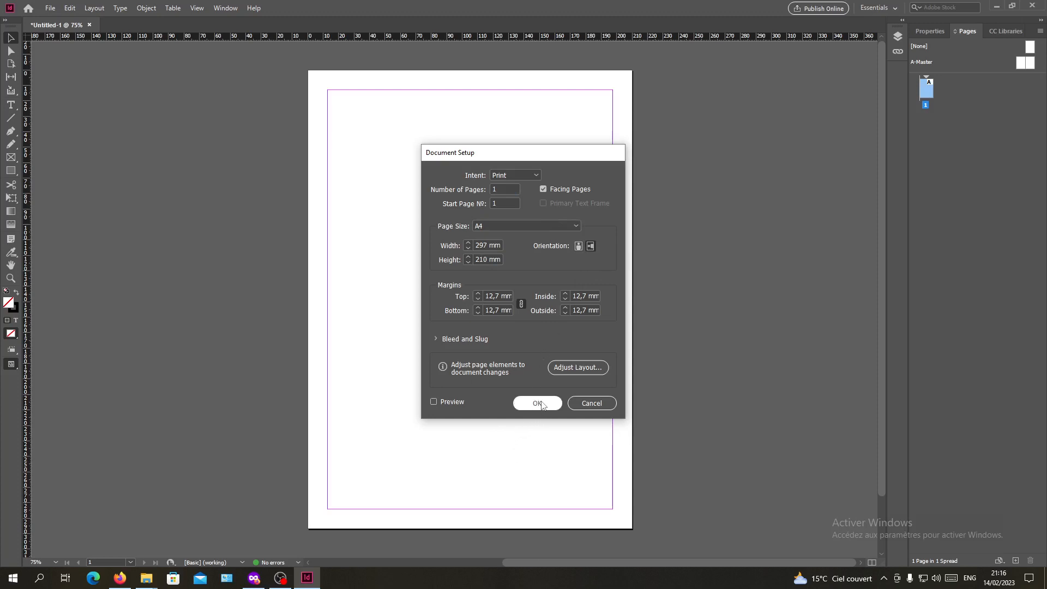
left_click(537, 403)
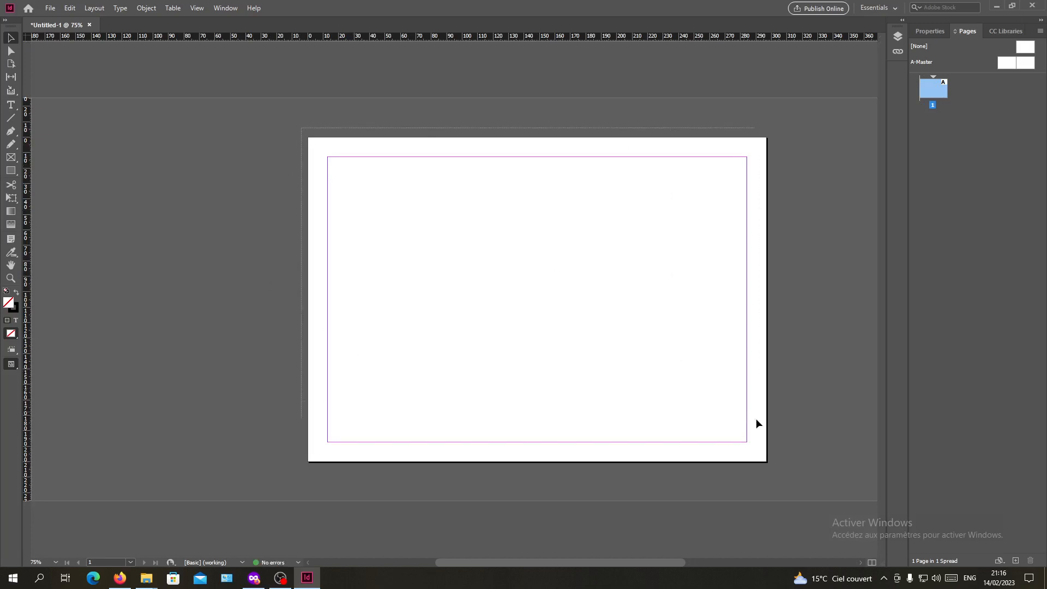
mouse_move(532, 272)
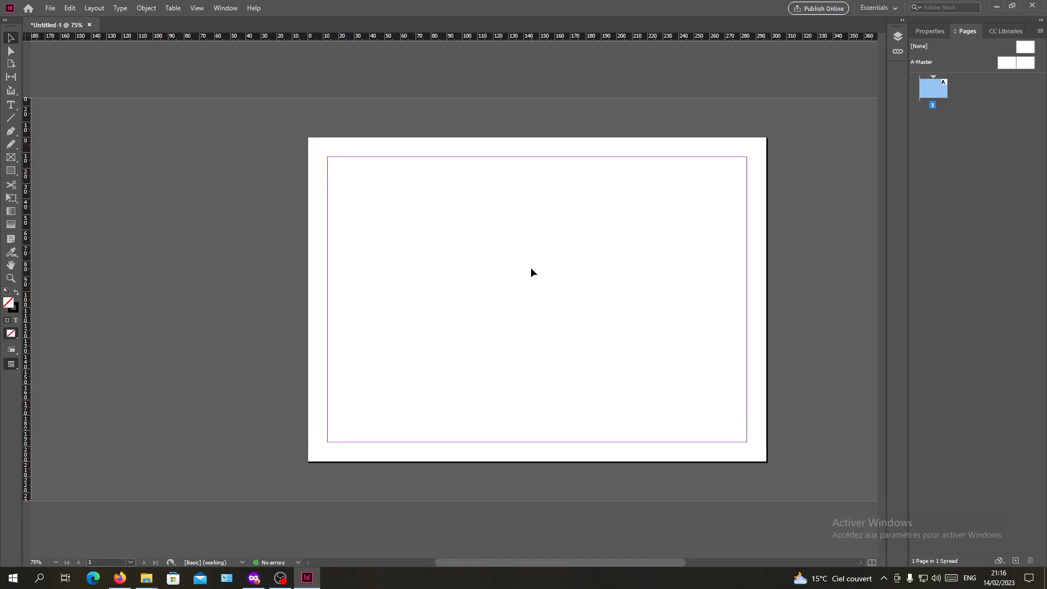
mouse_move(386, 254)
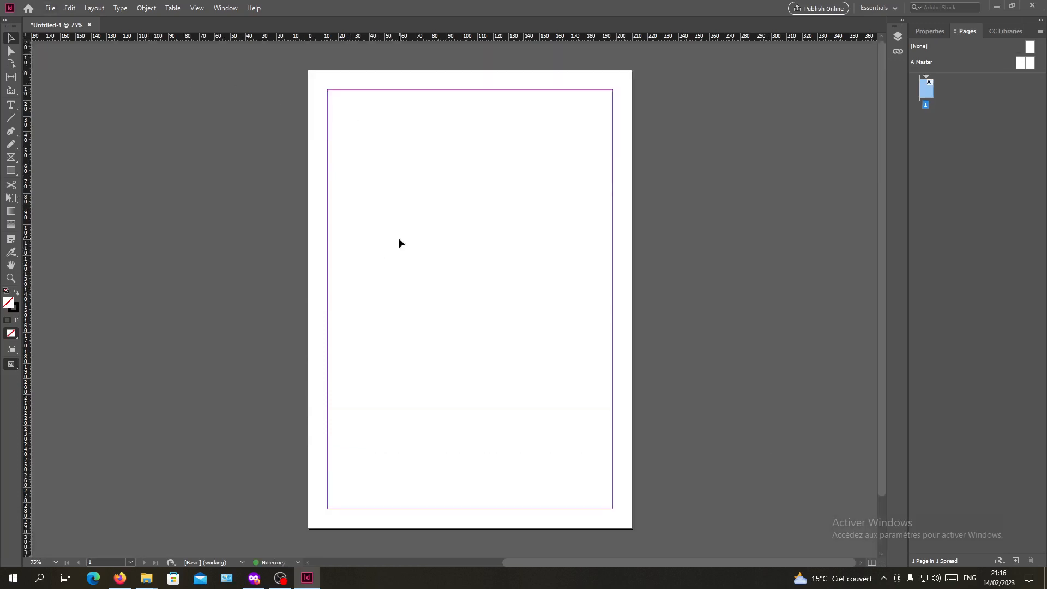
mouse_move(213, 201)
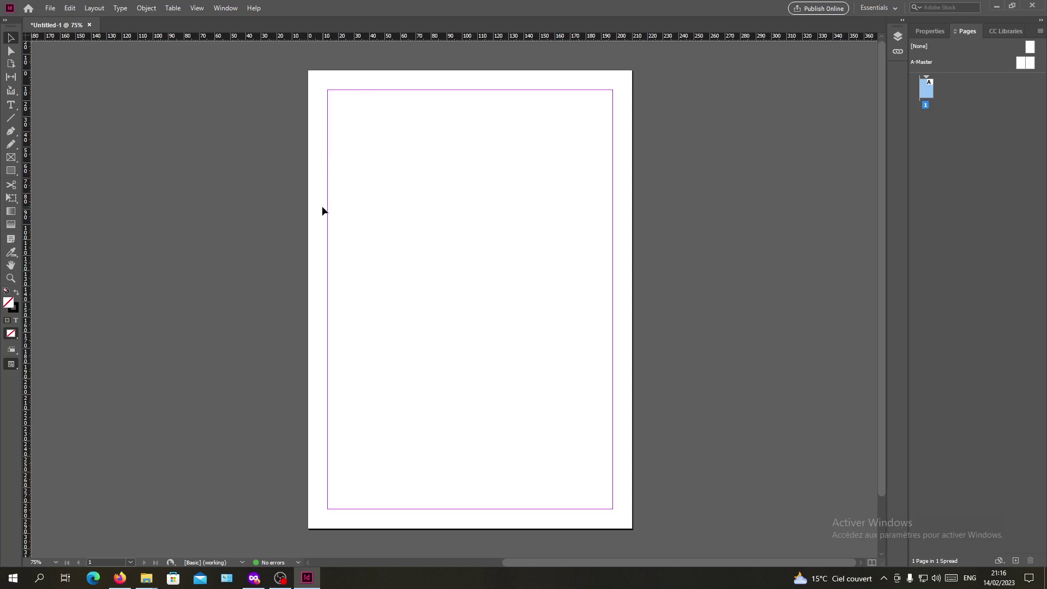
mouse_move(483, 160)
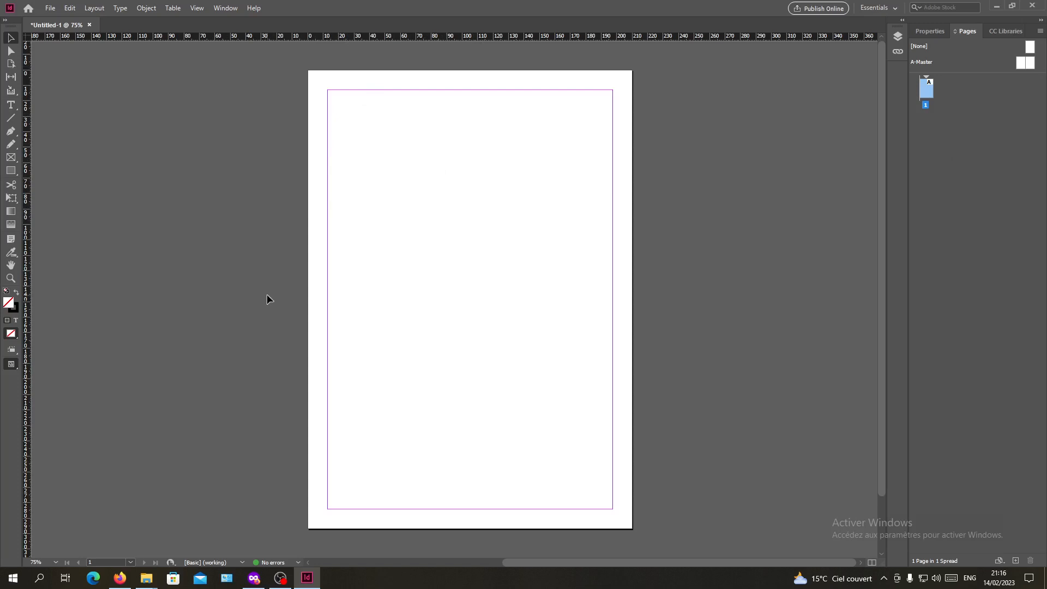
mouse_move(281, 97)
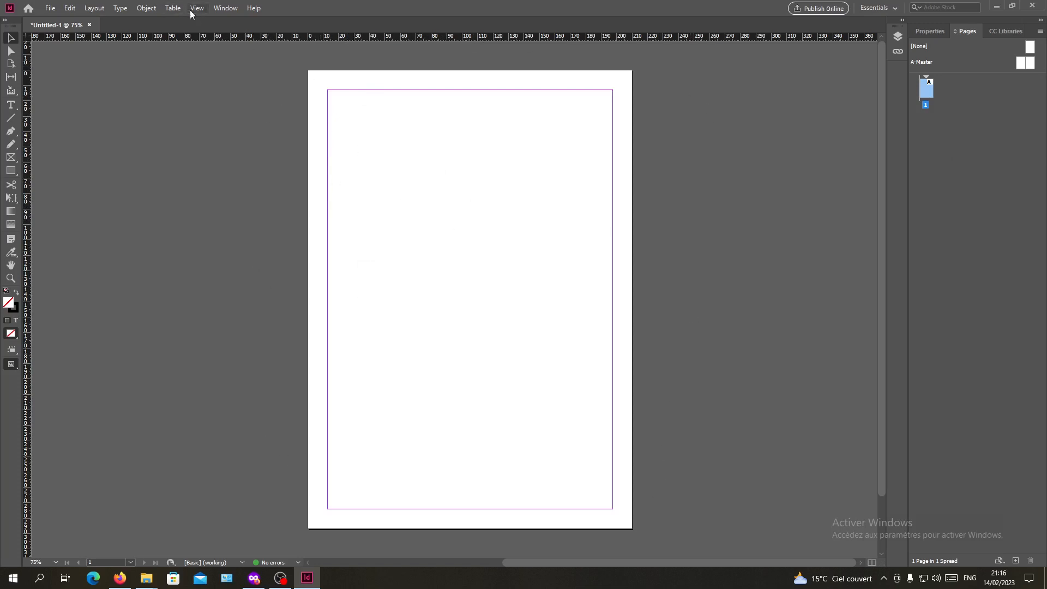
- Open the View menu to reach the Rotate Spread commands
left_click(197, 7)
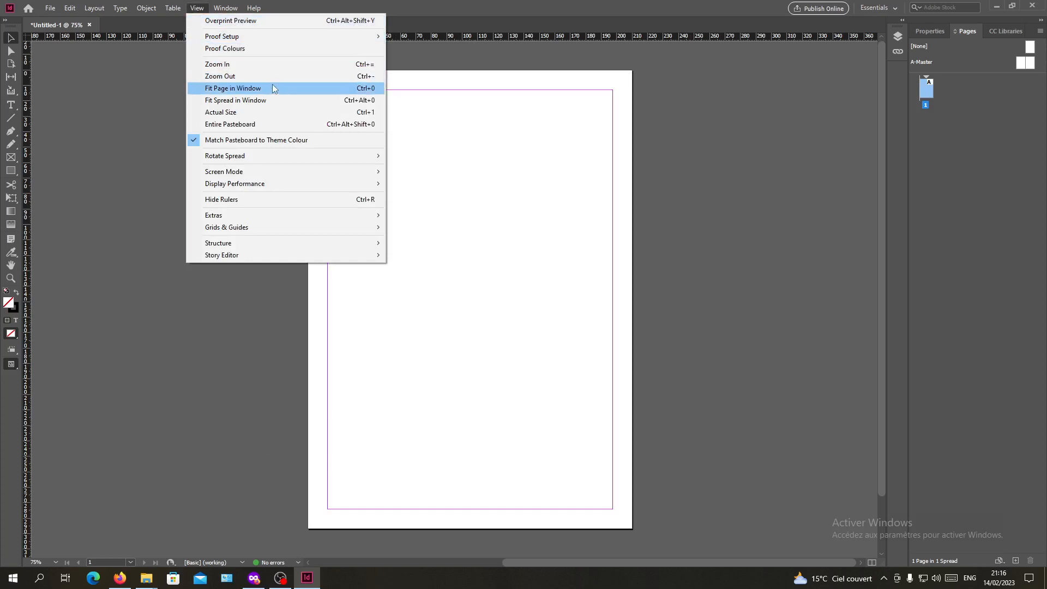
mouse_move(225, 155)
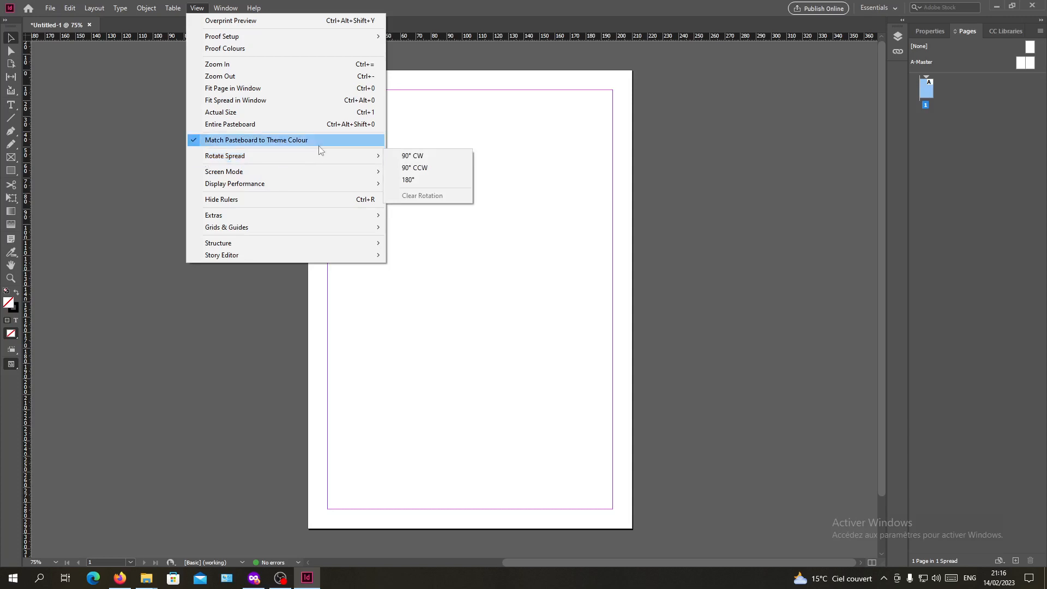
mouse_move(306, 162)
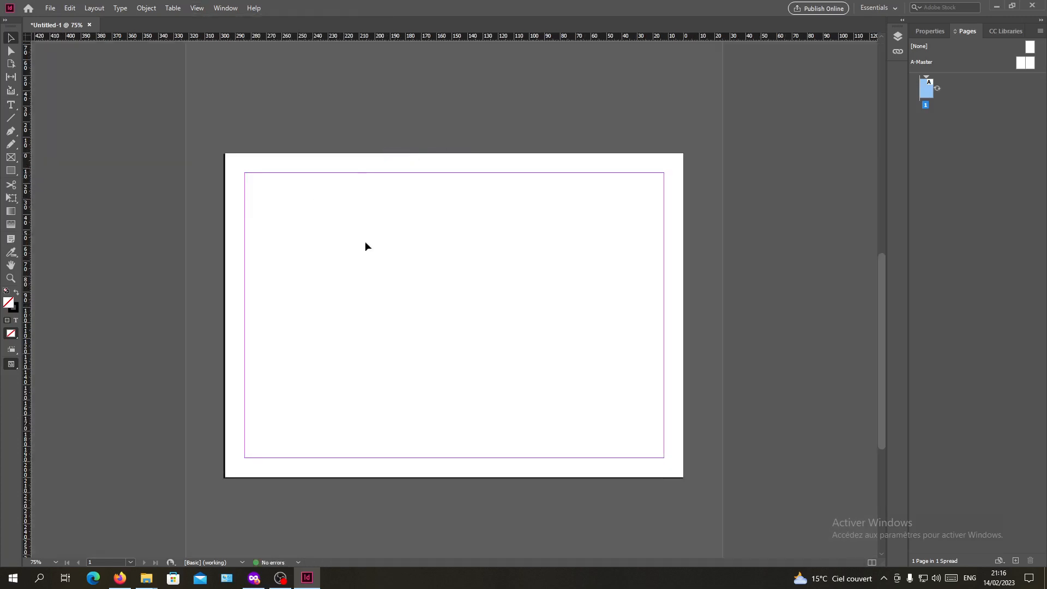
mouse_move(380, 173)
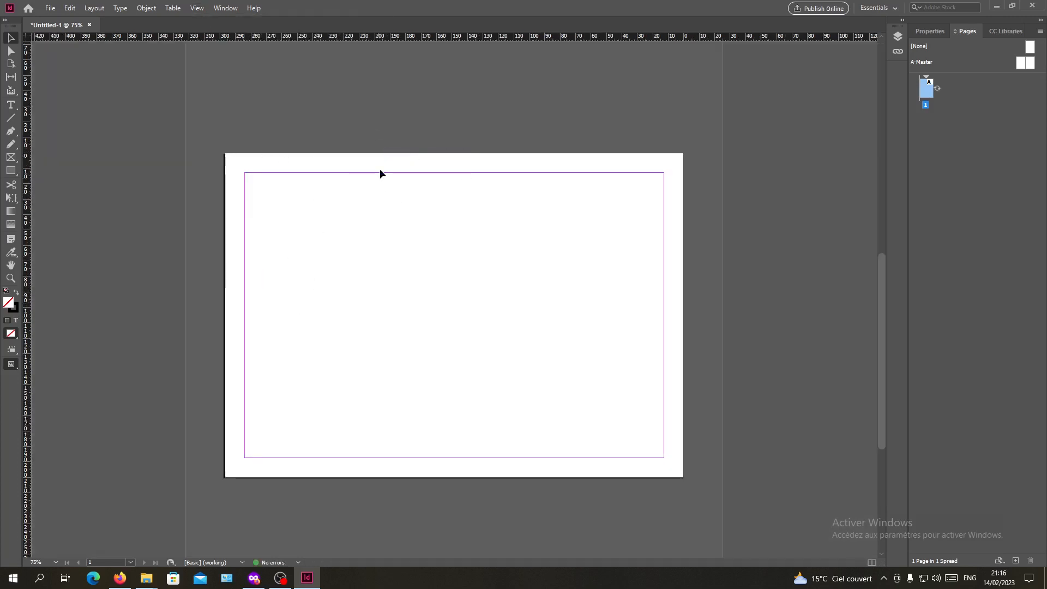
- Rotate the spread back upright with 90° CCW, then rotate it 180°
left_click(225, 7)
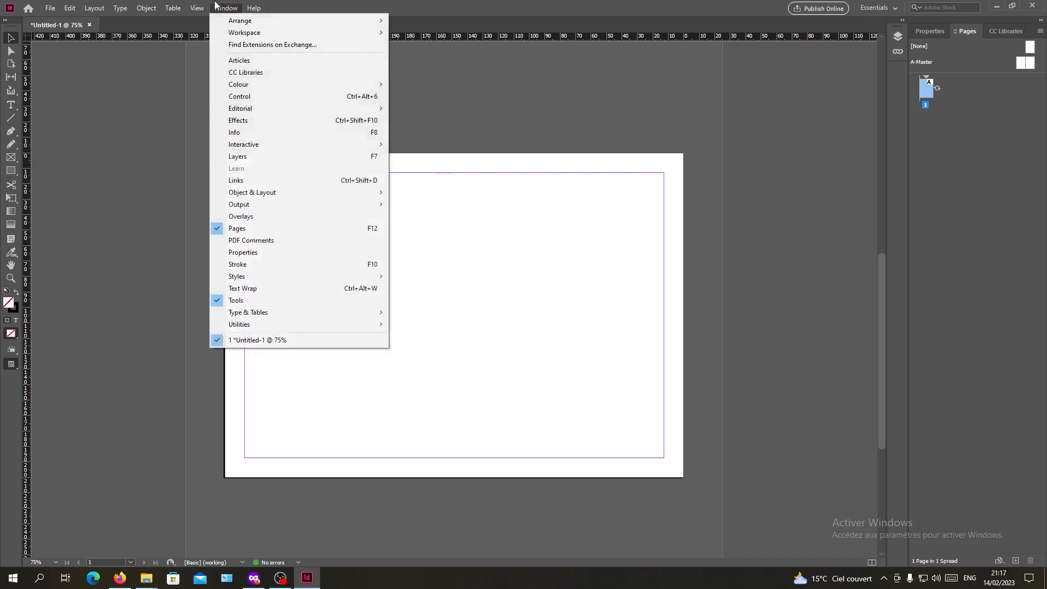
left_click(197, 8)
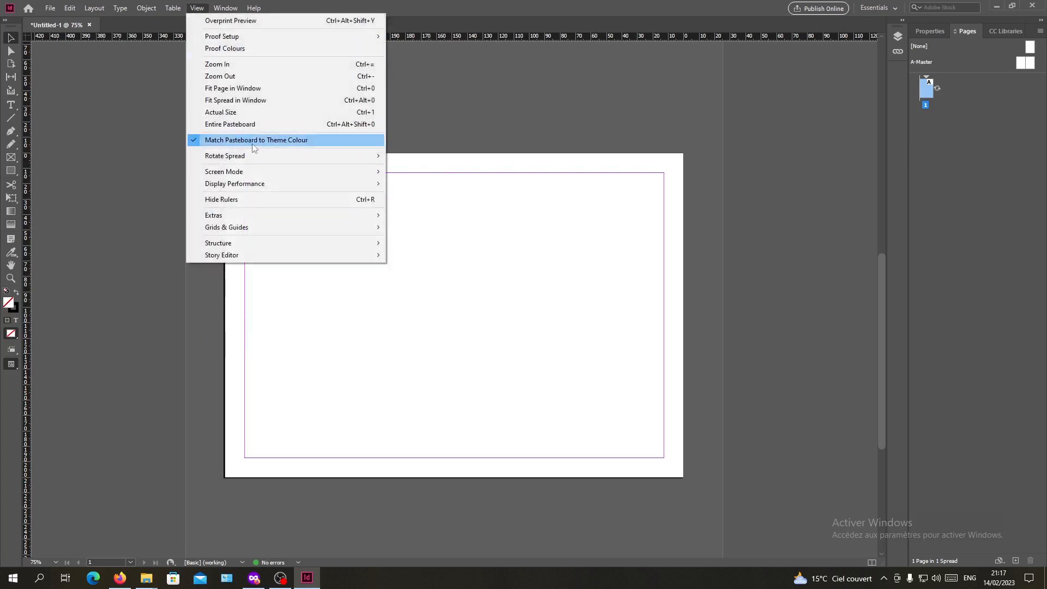
mouse_move(225, 156)
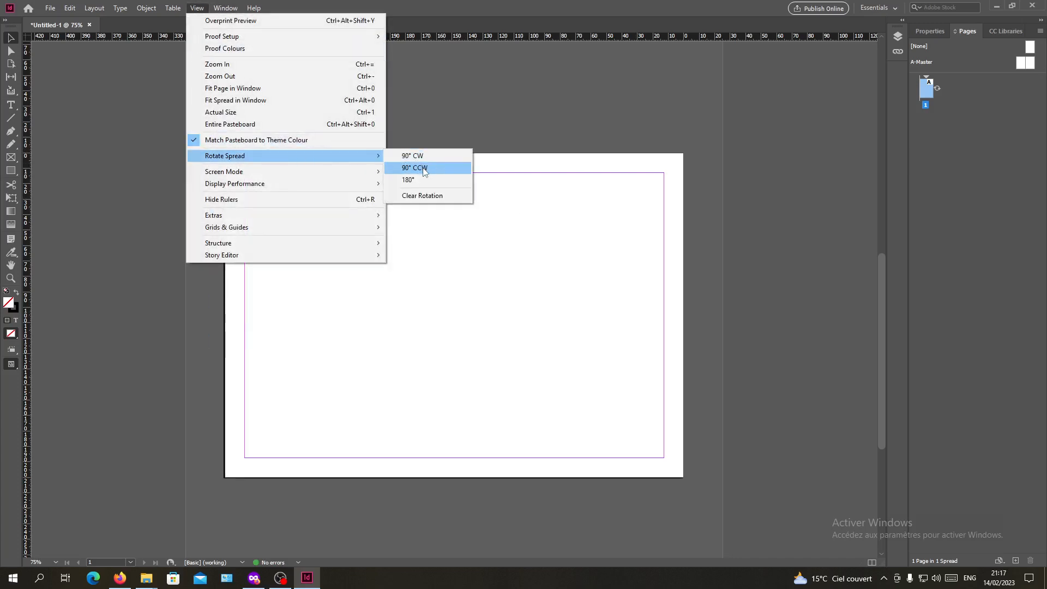
left_click(413, 168)
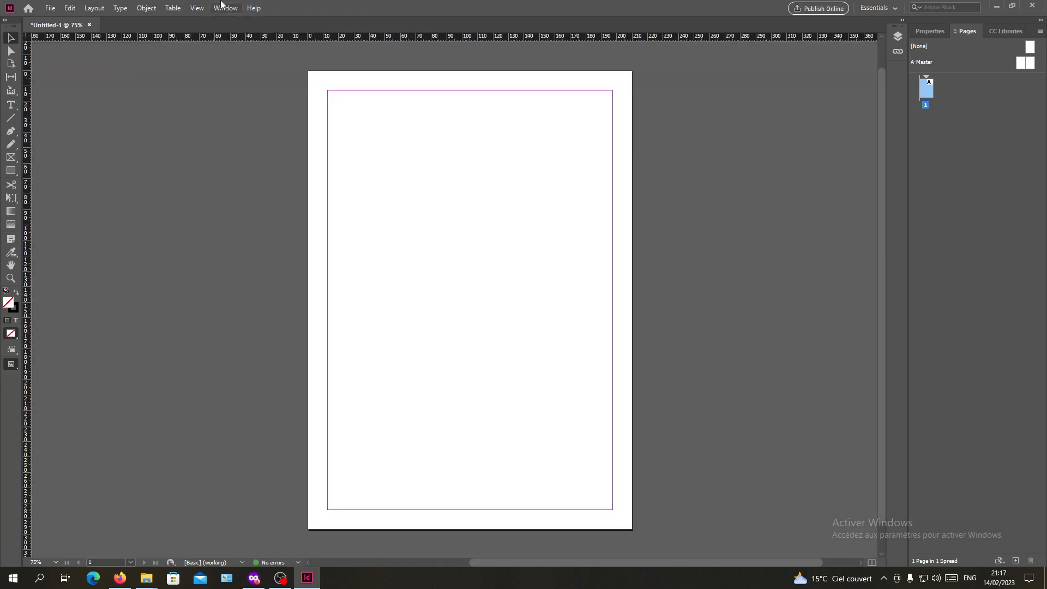
mouse_move(624, 172)
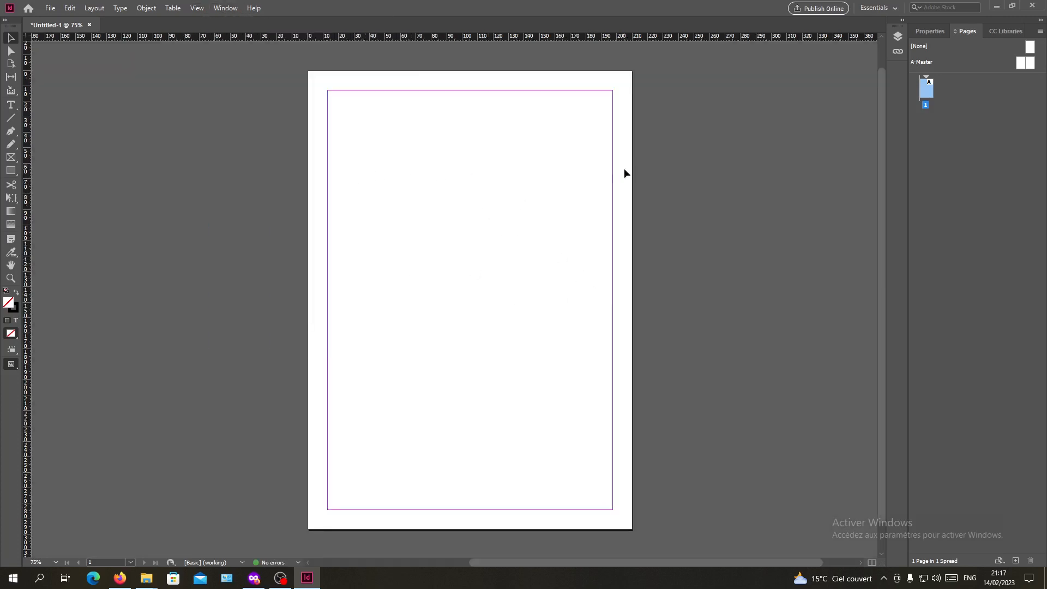
left_click(197, 8)
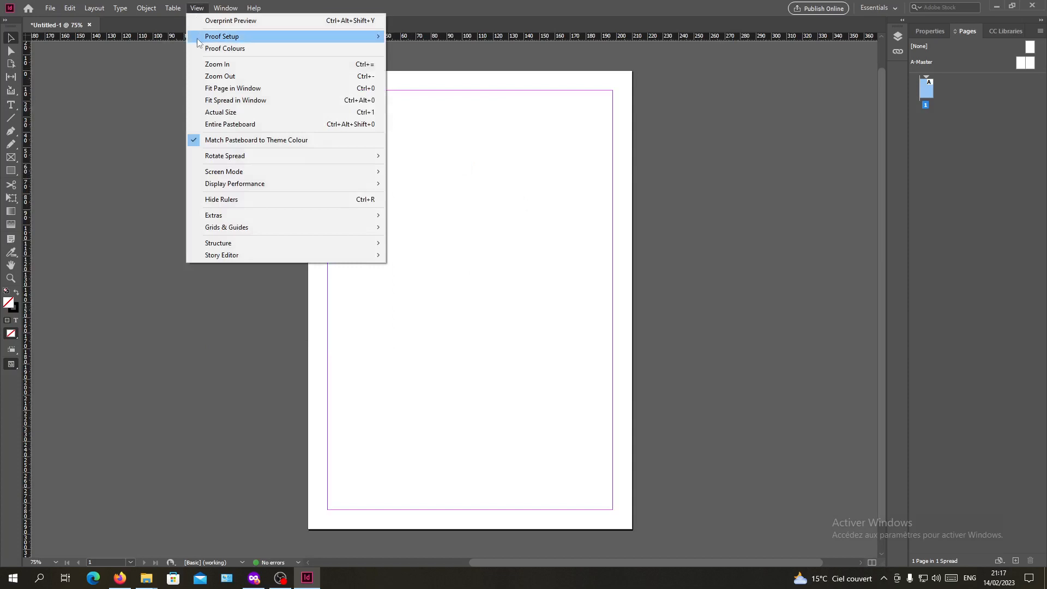
mouse_move(224, 156)
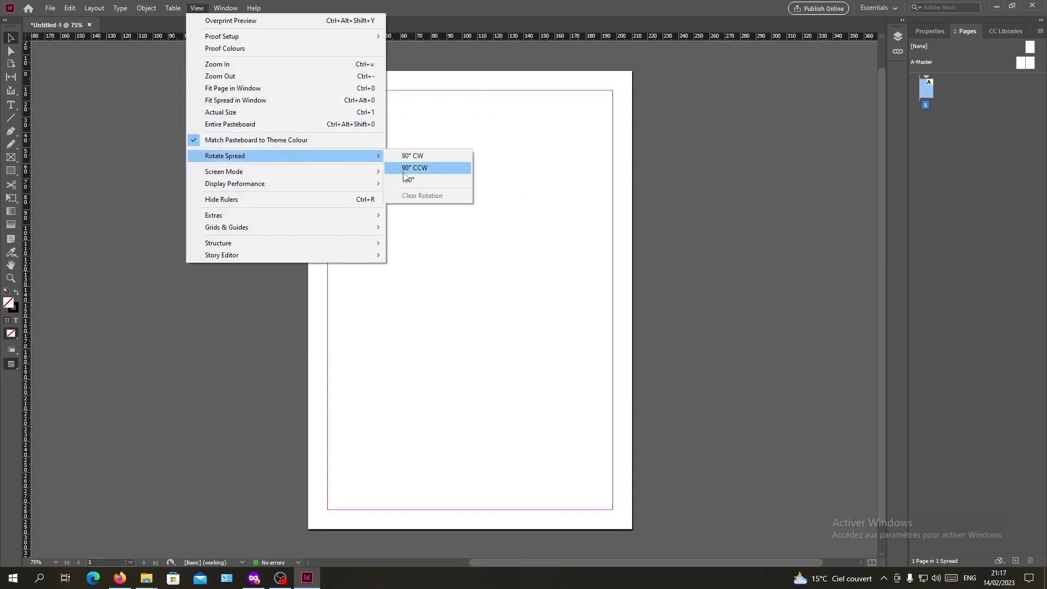
left_click(414, 167)
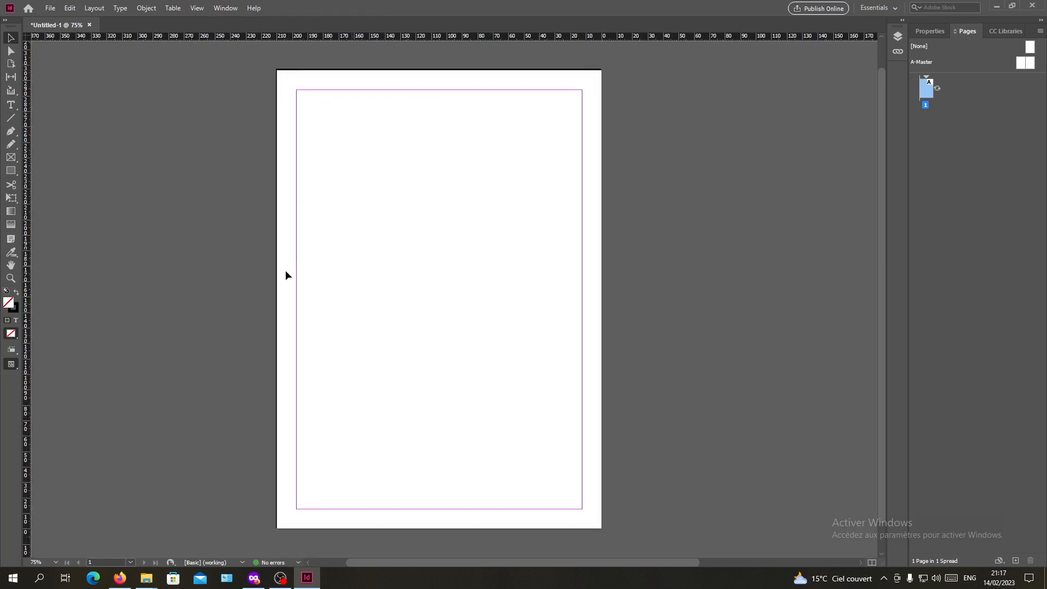
mouse_move(387, 123)
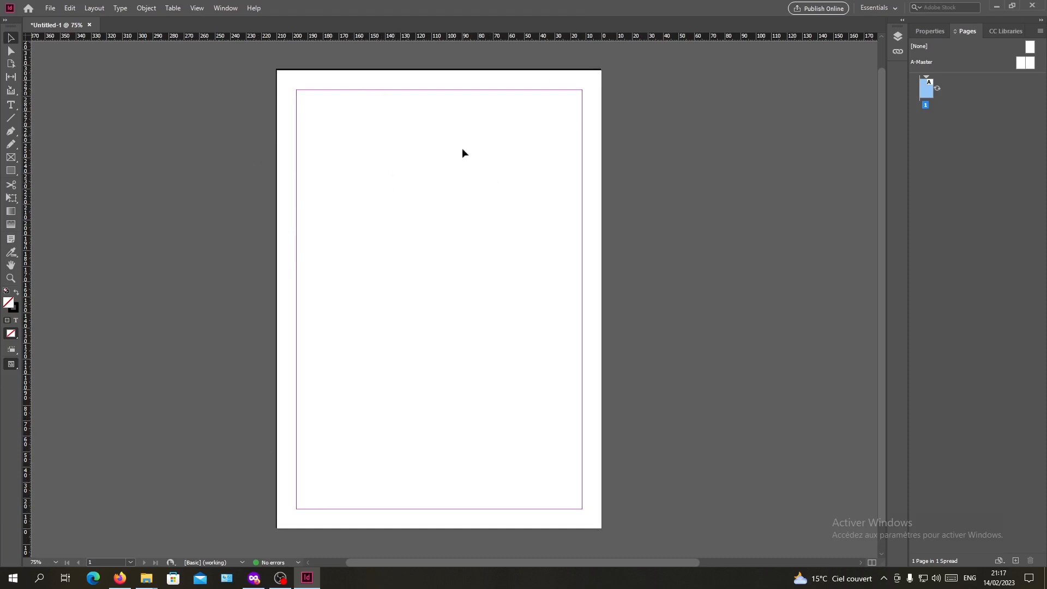
mouse_move(470, 168)
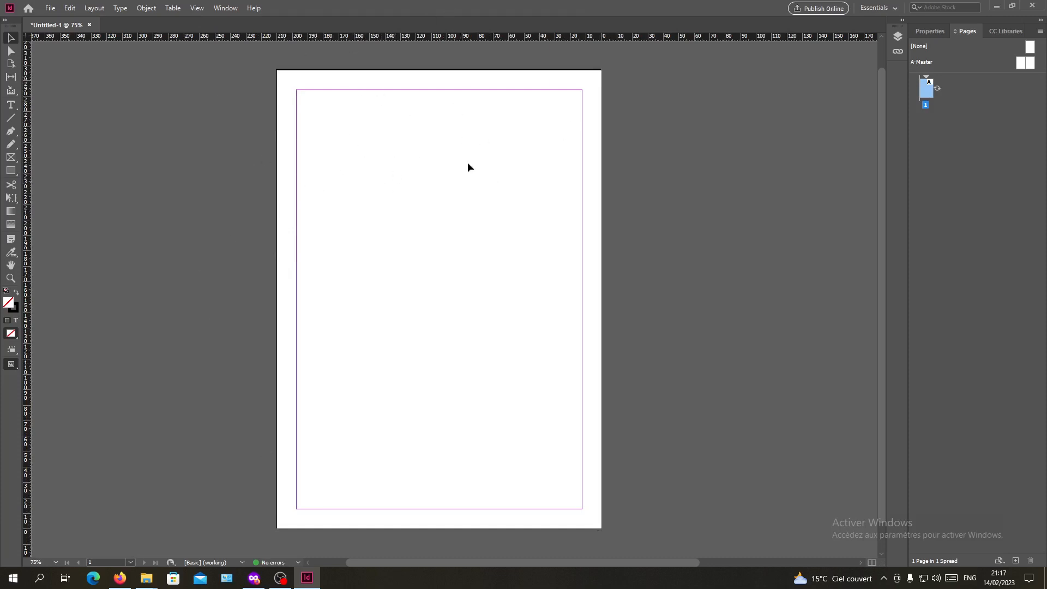
mouse_move(394, 197)
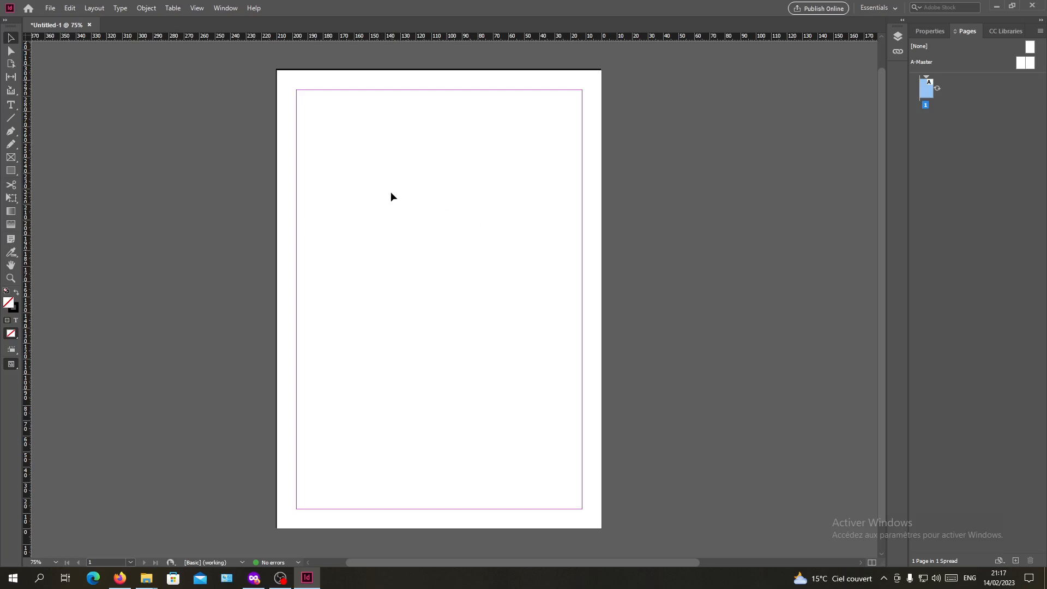
mouse_move(414, 158)
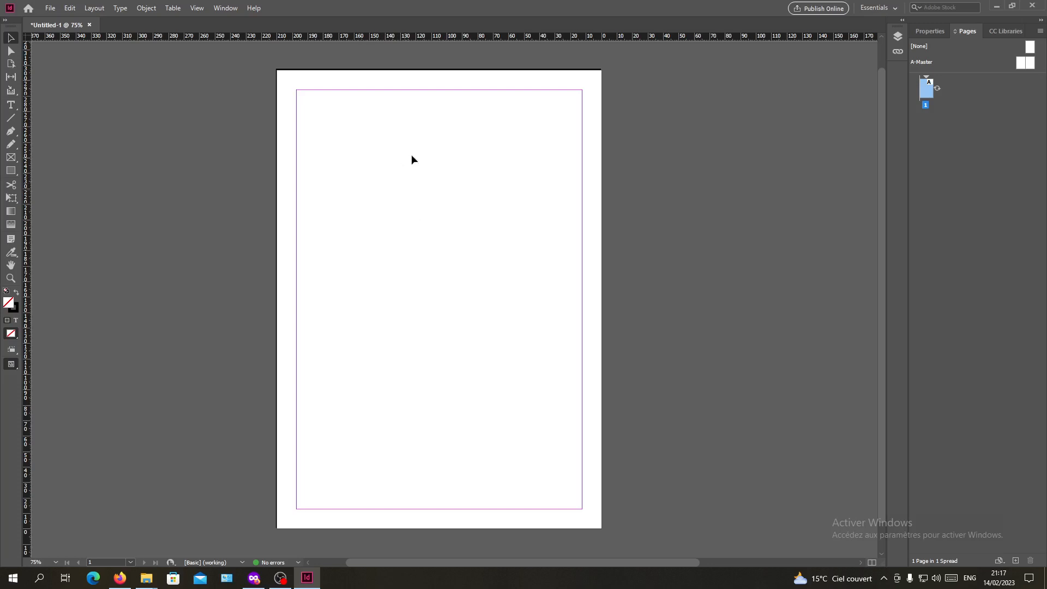
mouse_move(398, 189)
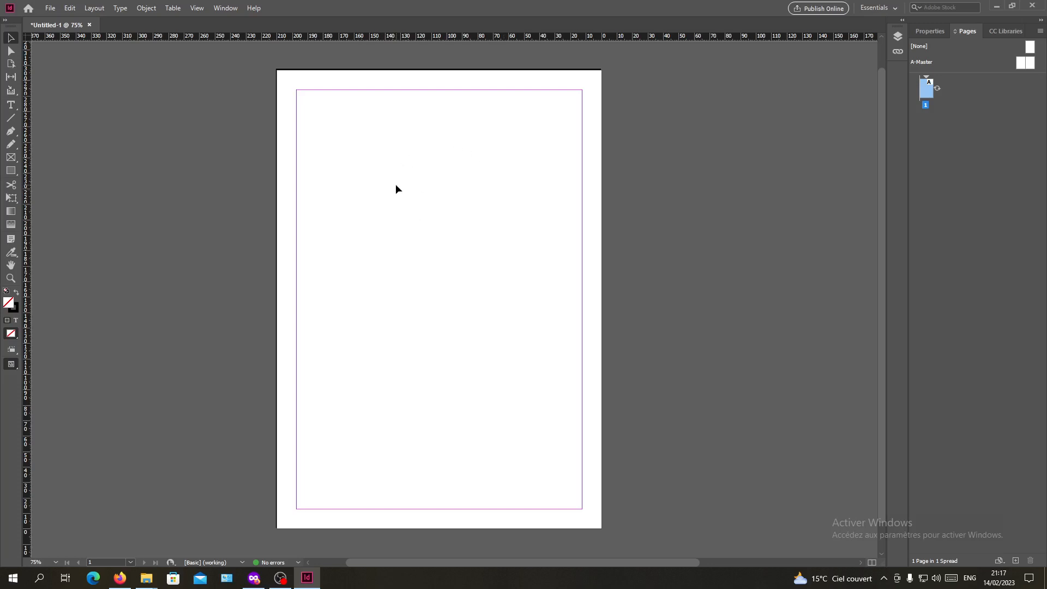
mouse_move(401, 187)
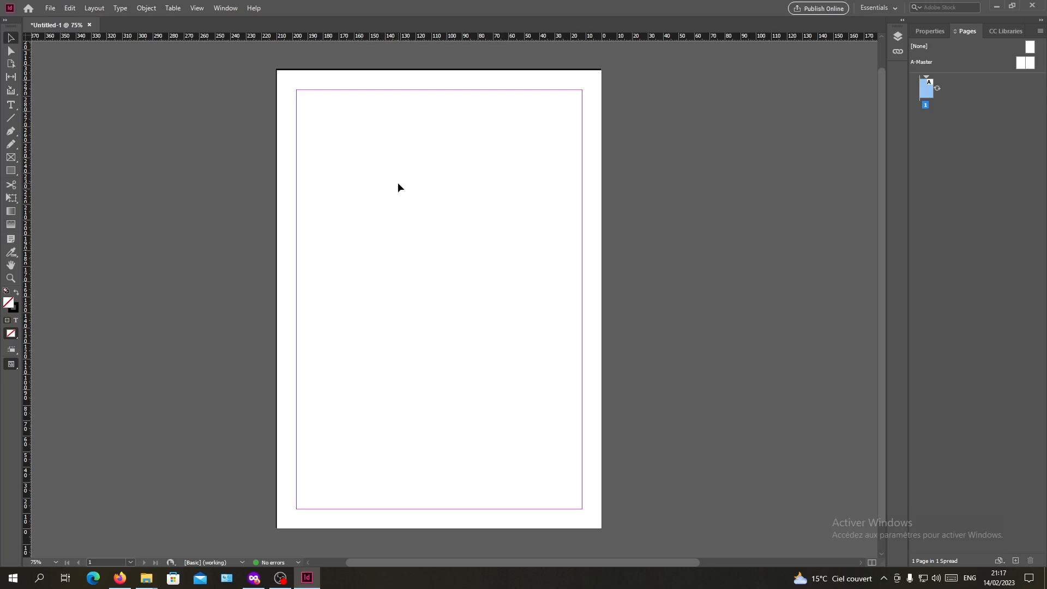